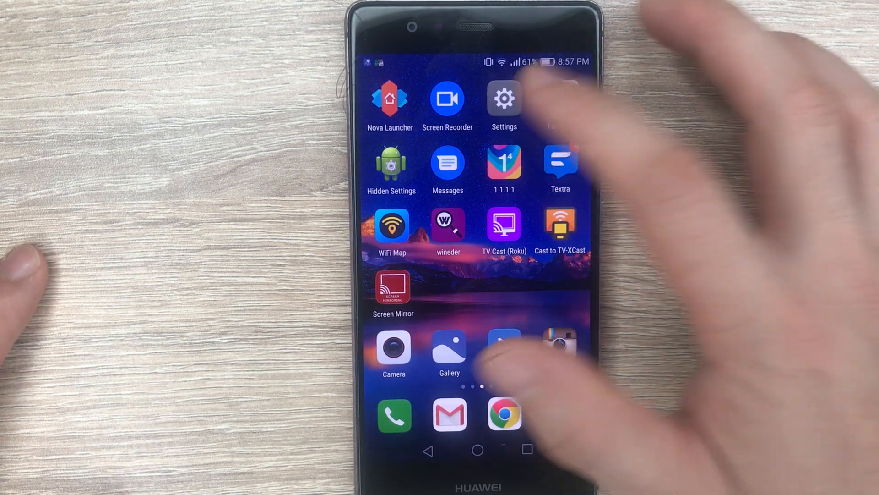
Step: Go from Settings through More and Mobile network to the Access Point Names list
{"action": "left_click", "coordinate": [504, 99]}
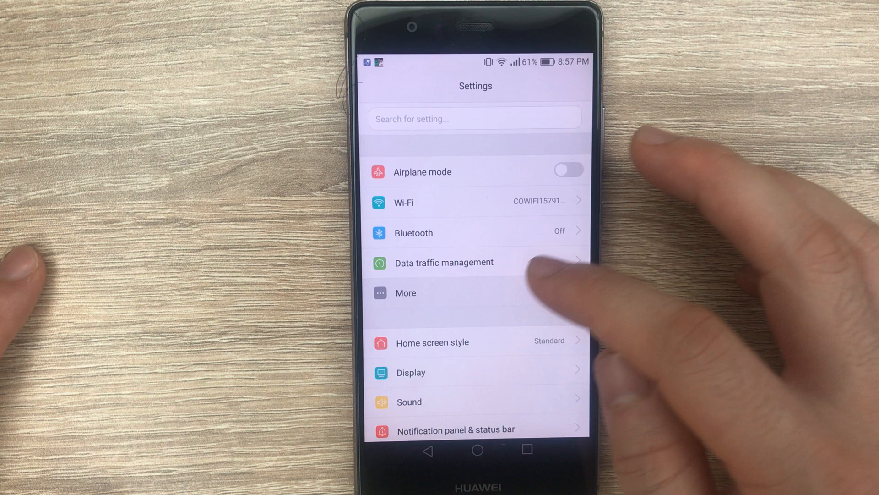
{"action": "left_click", "coordinate": [405, 292]}
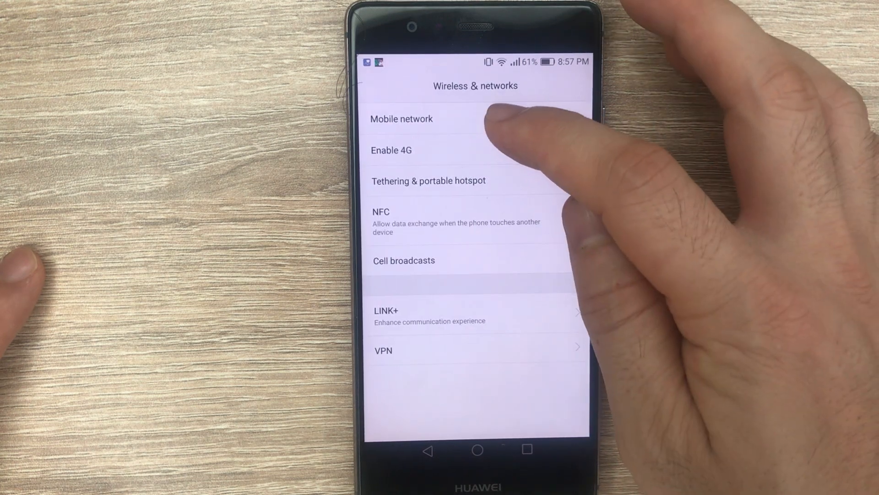
{"action": "left_click", "coordinate": [401, 118]}
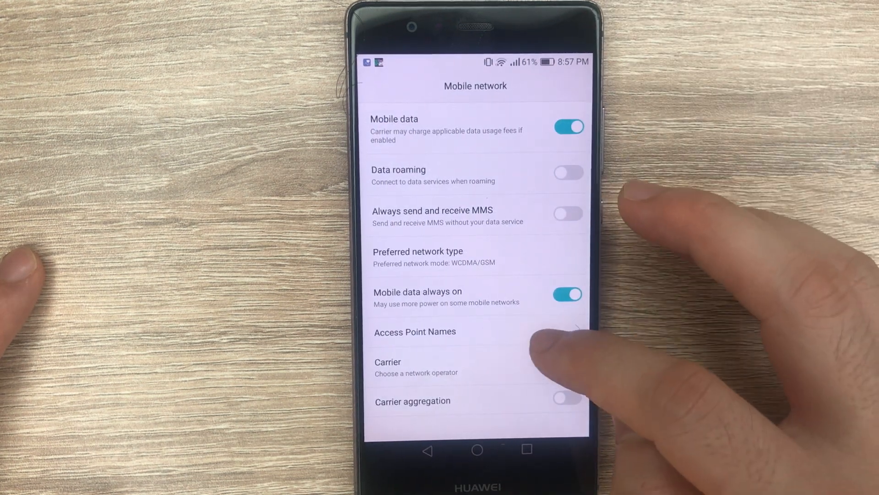
{"action": "left_click", "coordinate": [415, 331]}
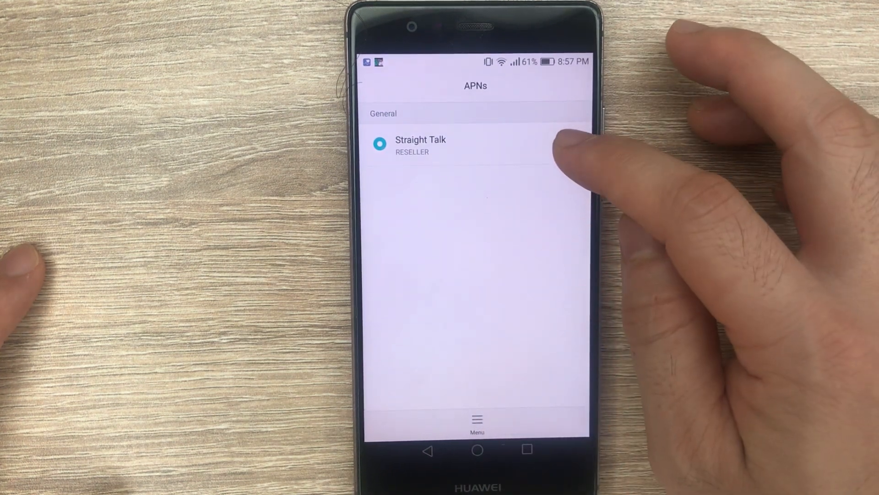
Step: Open the Straight Talk APN to view its RESELLER settings with unset proxy and credentials
{"action": "left_click", "coordinate": [420, 145]}
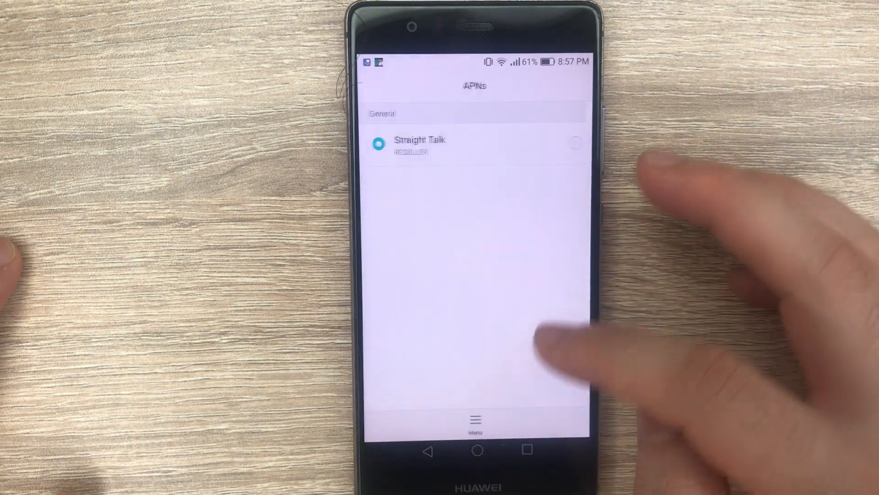
{"action": "left_click", "coordinate": [475, 424]}
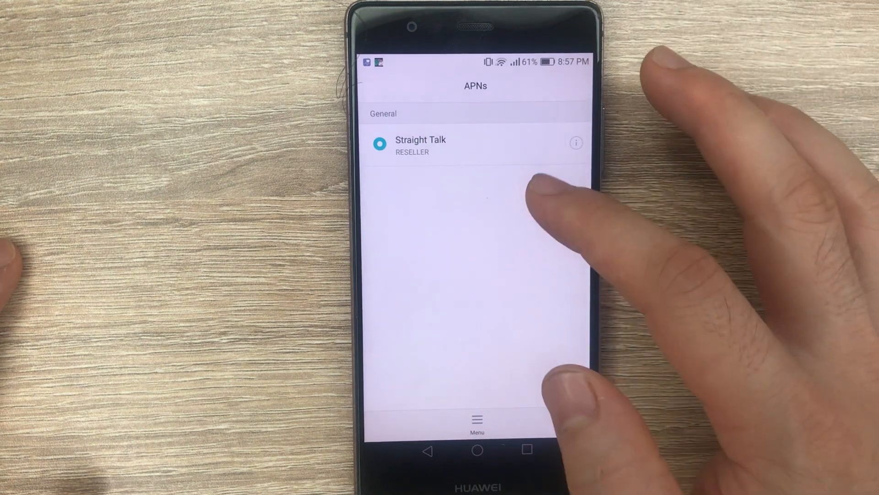
{"action": "left_click", "coordinate": [419, 144]}
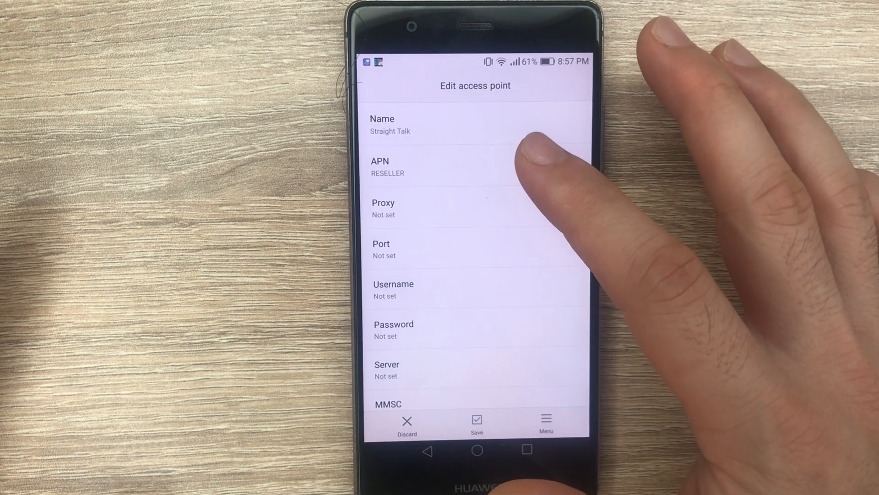
{"action": "mouse_move", "coordinate": [550, 168]}
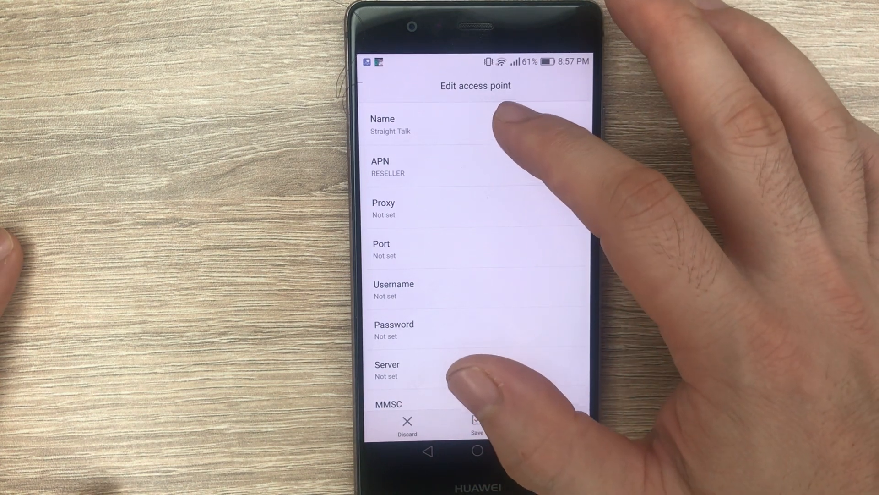
{"action": "left_click", "coordinate": [390, 124]}
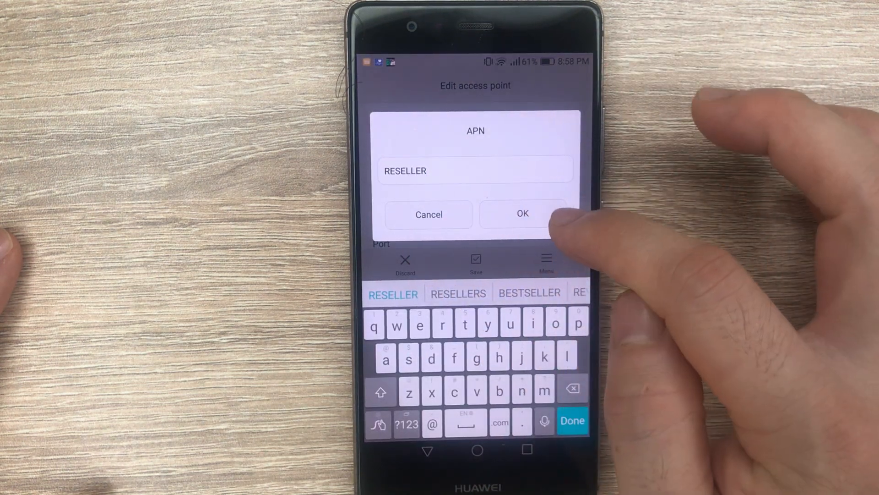
{"action": "left_click", "coordinate": [522, 214]}
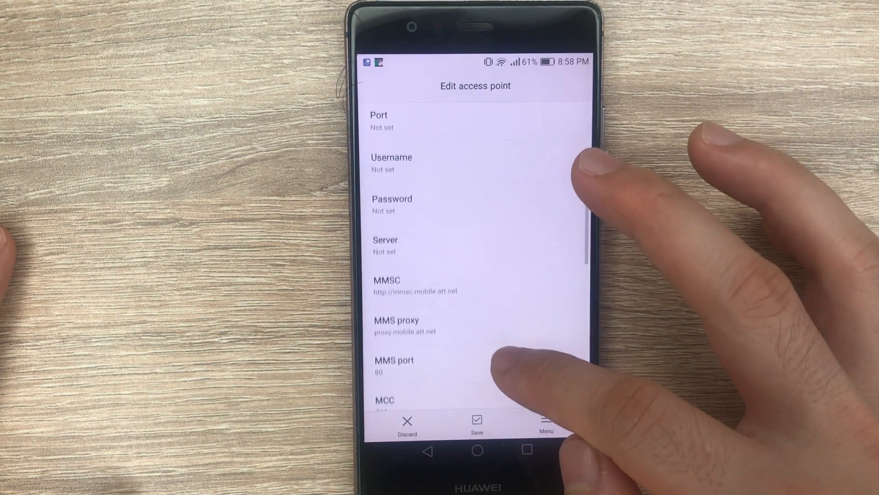
{"action": "scroll", "scroll_direction": "down", "scroll_amount": 3}
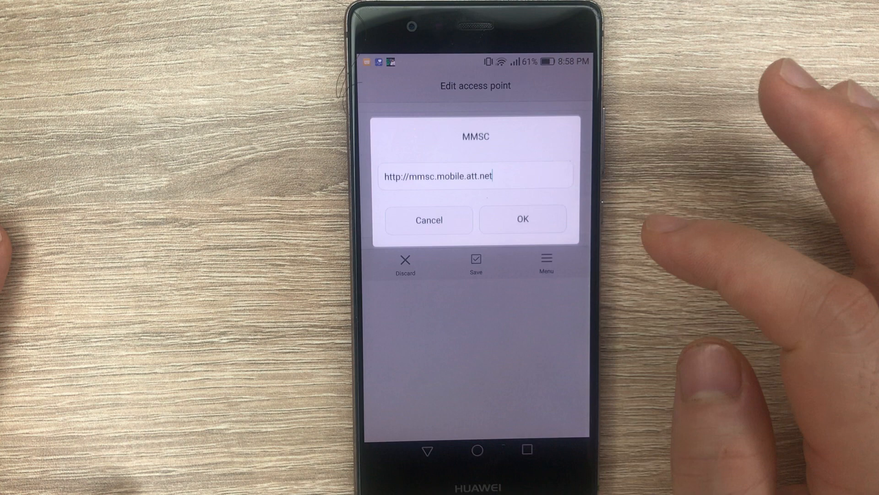
{"action": "left_click", "coordinate": [475, 176]}
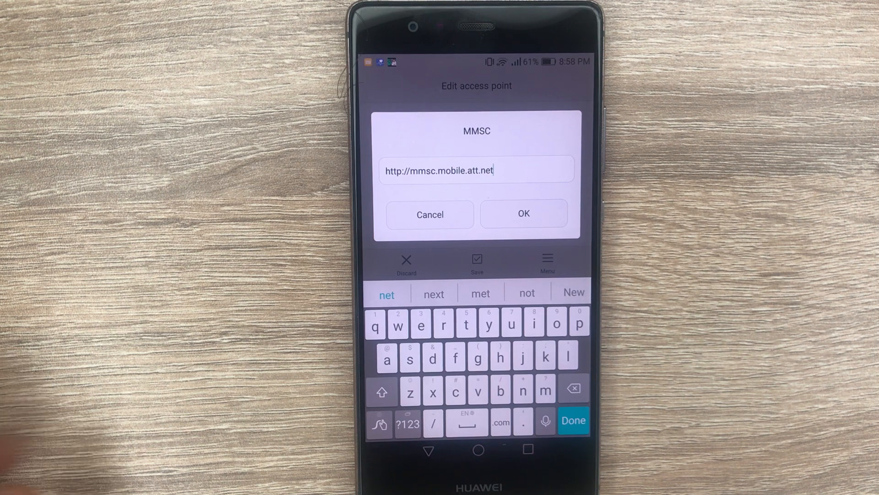
{"action": "left_click", "coordinate": [523, 214]}
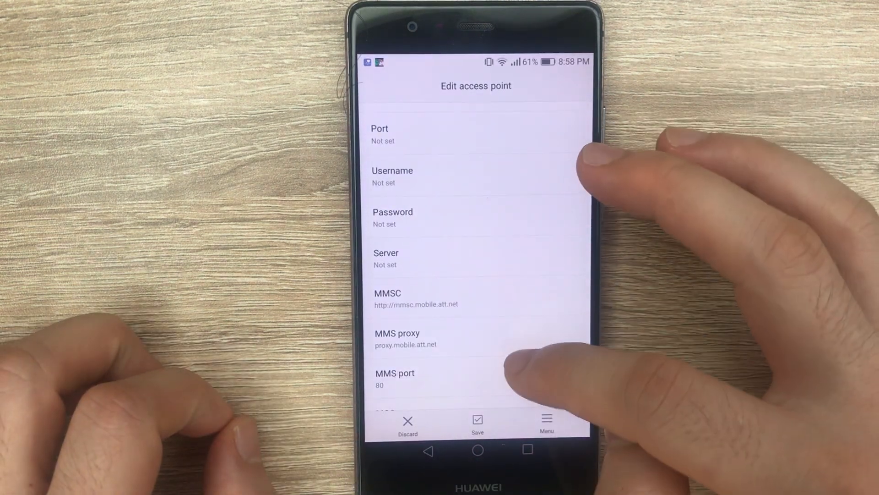
{"action": "left_click", "coordinate": [397, 338]}
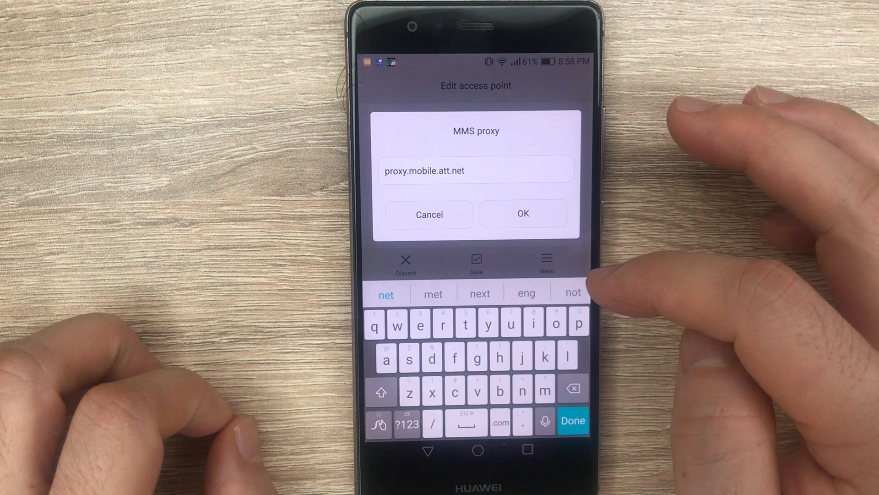
{"action": "mouse_move", "coordinate": [606, 292]}
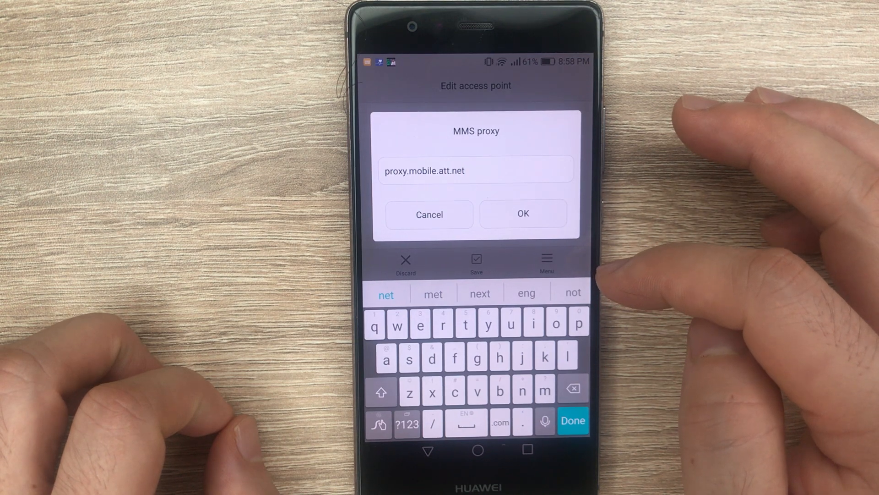
{"action": "left_click", "coordinate": [522, 214]}
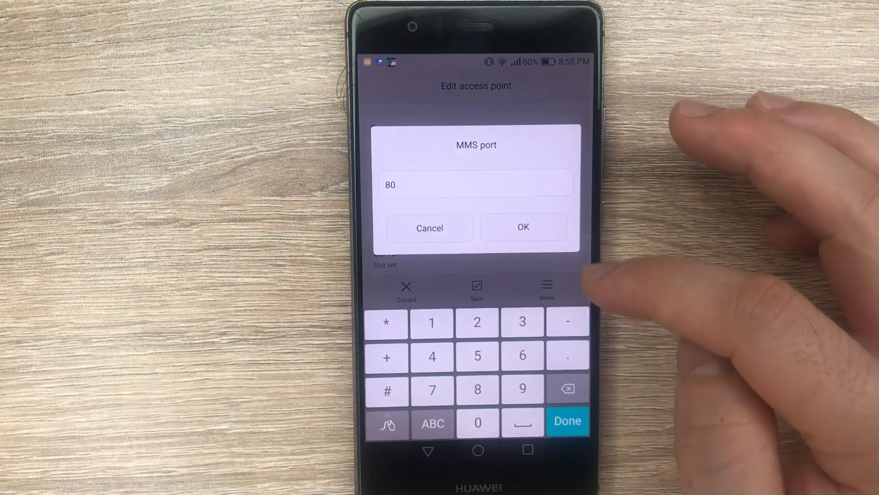
{"action": "left_click", "coordinate": [522, 227]}
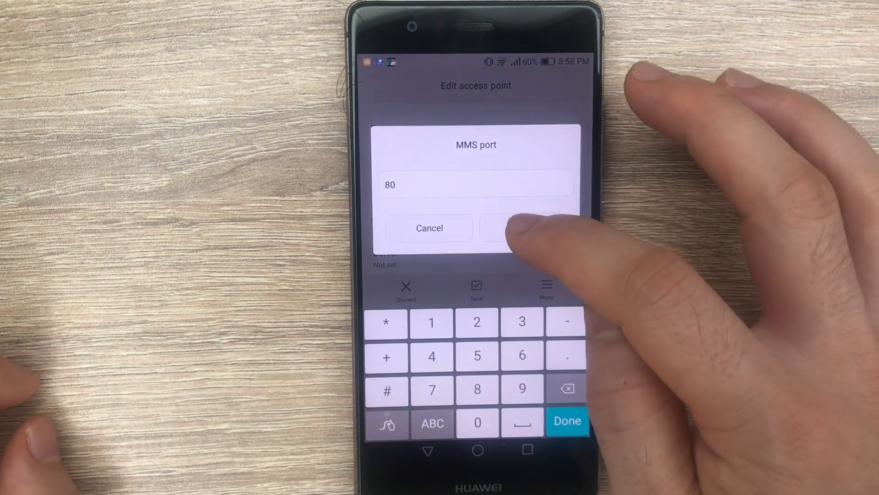
{"action": "left_click", "coordinate": [522, 228]}
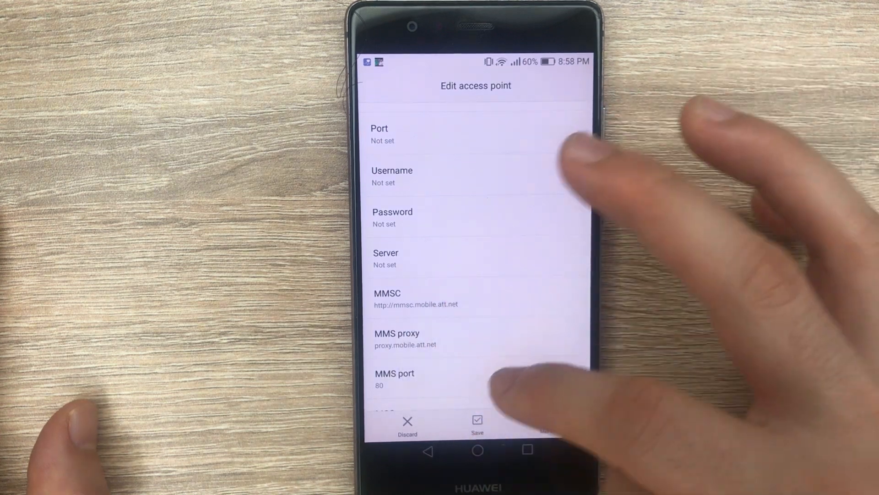
Step: Set the APN type field to default,mms,supl
{"action": "scroll", "scroll_direction": "down", "scroll_amount": 3}
{"action": "type", "text": "default,mms,supl"}
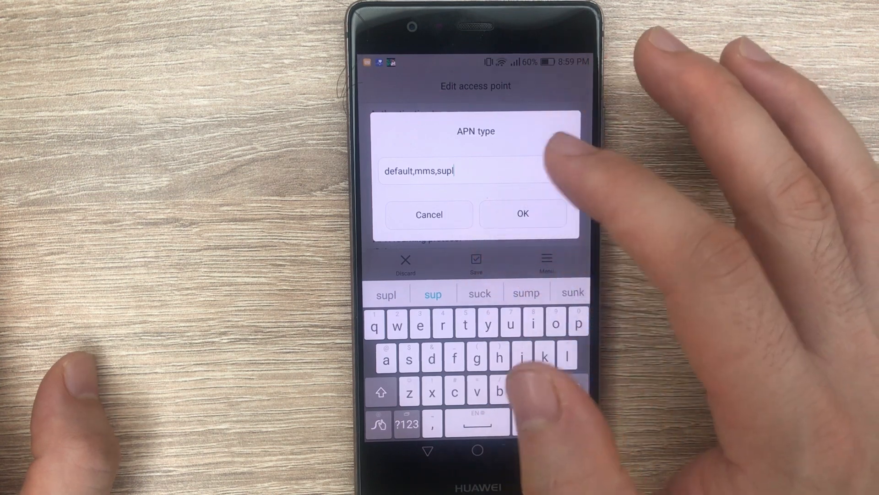
{"action": "left_click", "coordinate": [521, 213]}
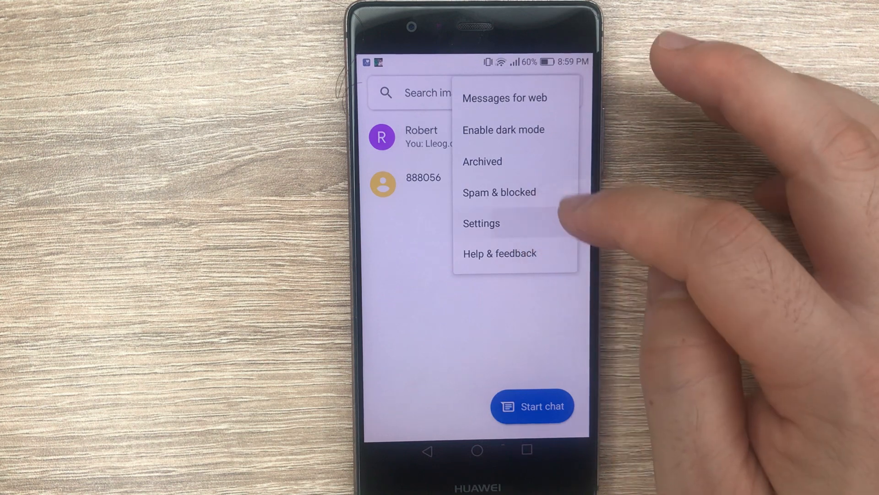
Step: Open the Messages app settings and go to the Advanced section
{"action": "left_click", "coordinate": [480, 223]}
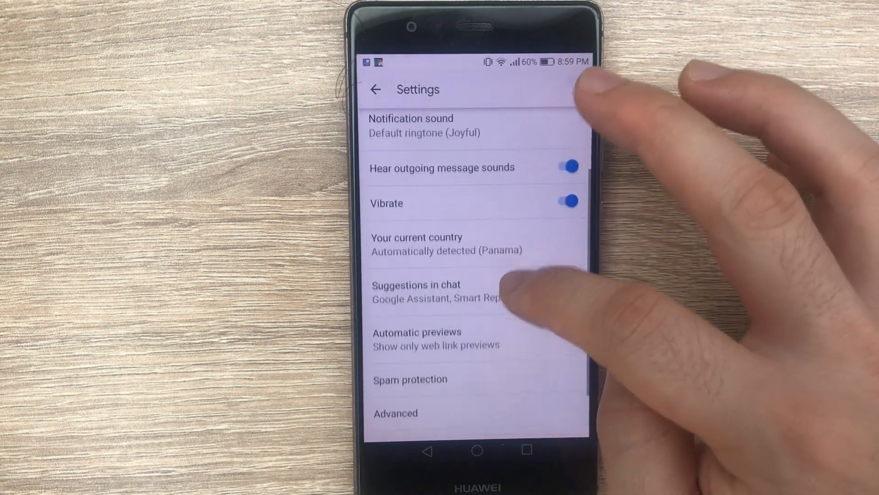
{"action": "scroll", "scroll_direction": "down", "scroll_amount": 3}
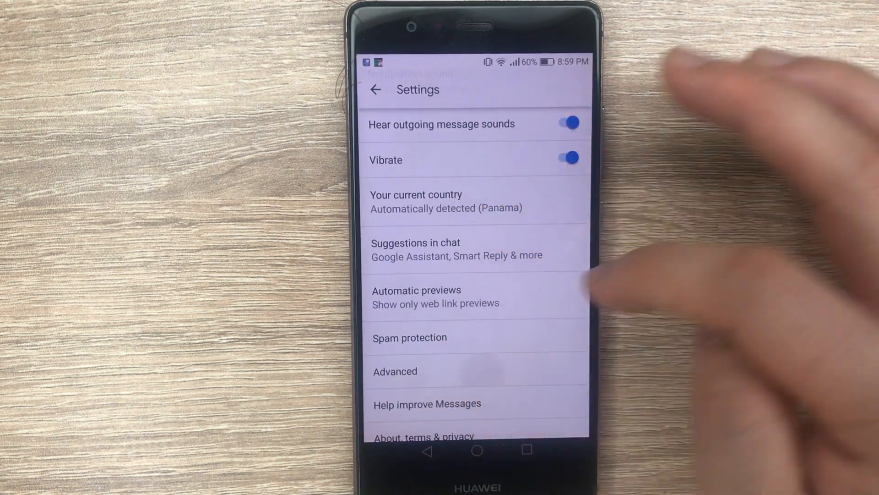
{"action": "left_click", "coordinate": [395, 370]}
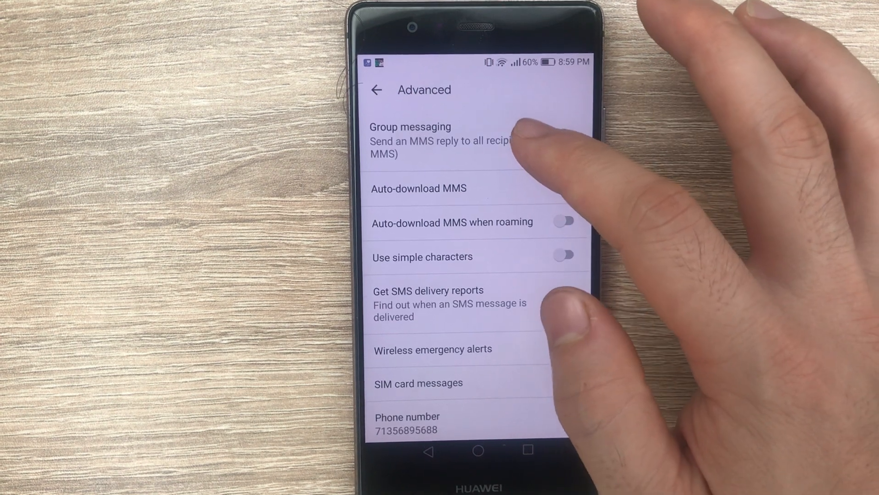
Step: Change Group messaging from MMS reply to SMS reply to all recipients (mass text)
{"action": "left_click", "coordinate": [409, 140]}
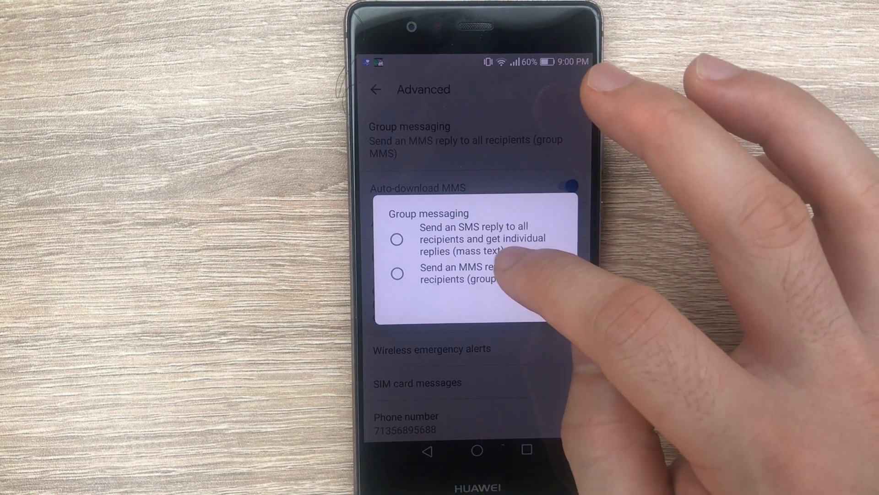
{"action": "left_click", "coordinate": [395, 239]}
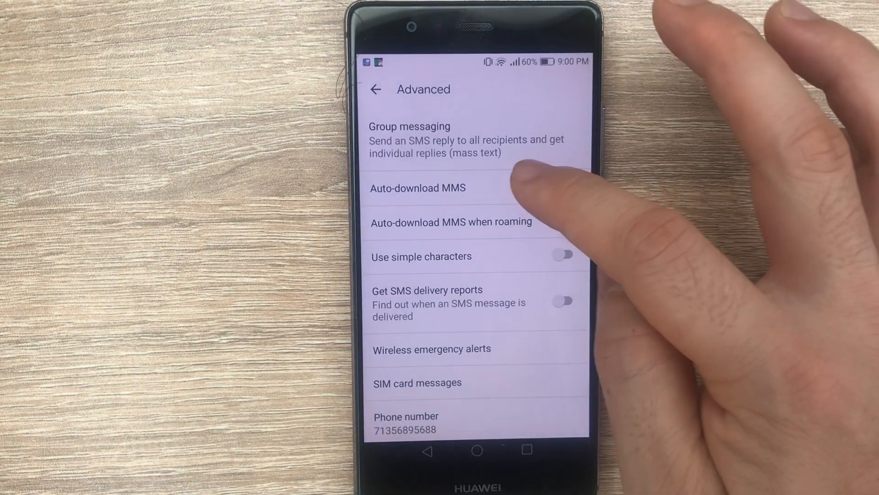
{"action": "left_click", "coordinate": [562, 180]}
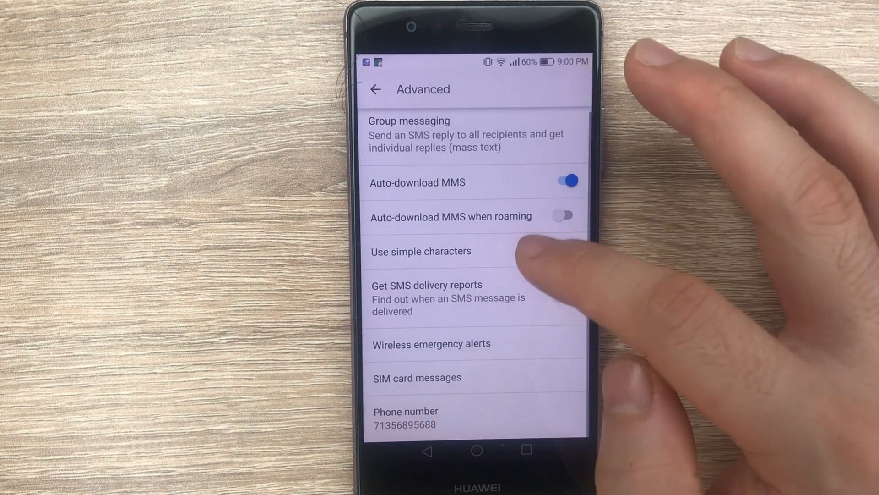